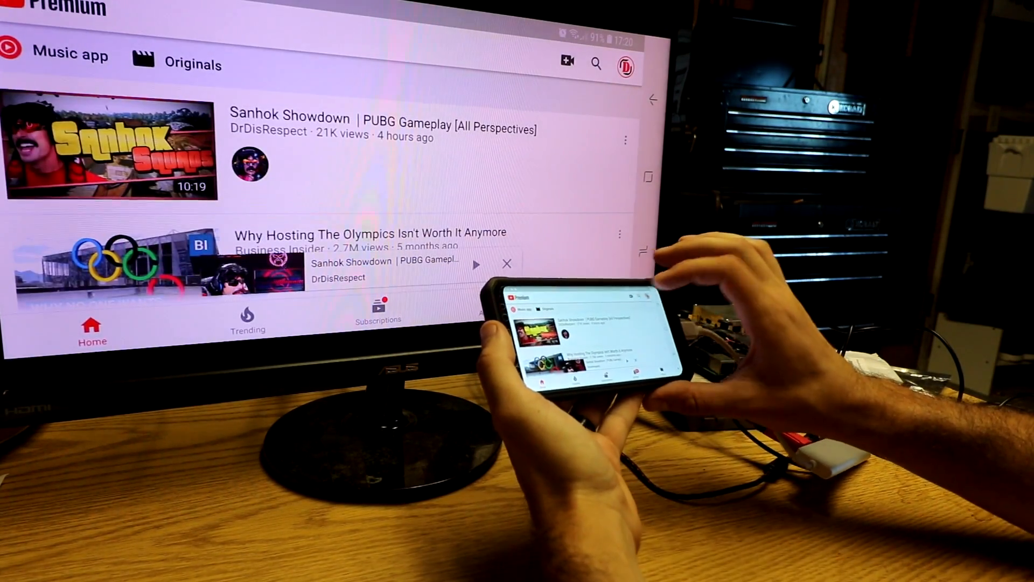
# Step: Decline Google Play sign-in, open 6x6 Mania, and solve level 1 in five moves
pyautogui.write('drew')
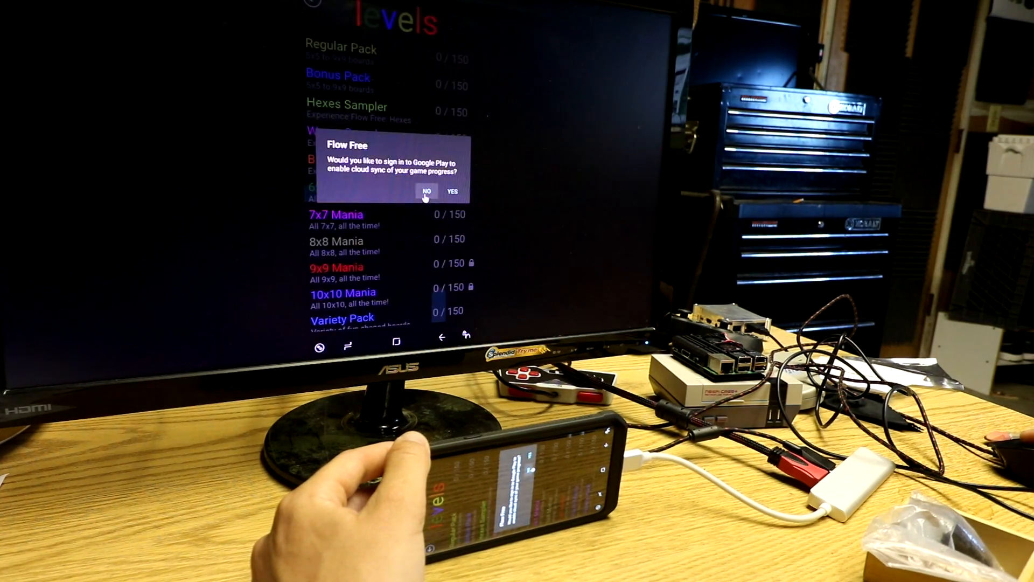
pyautogui.click(426, 191)
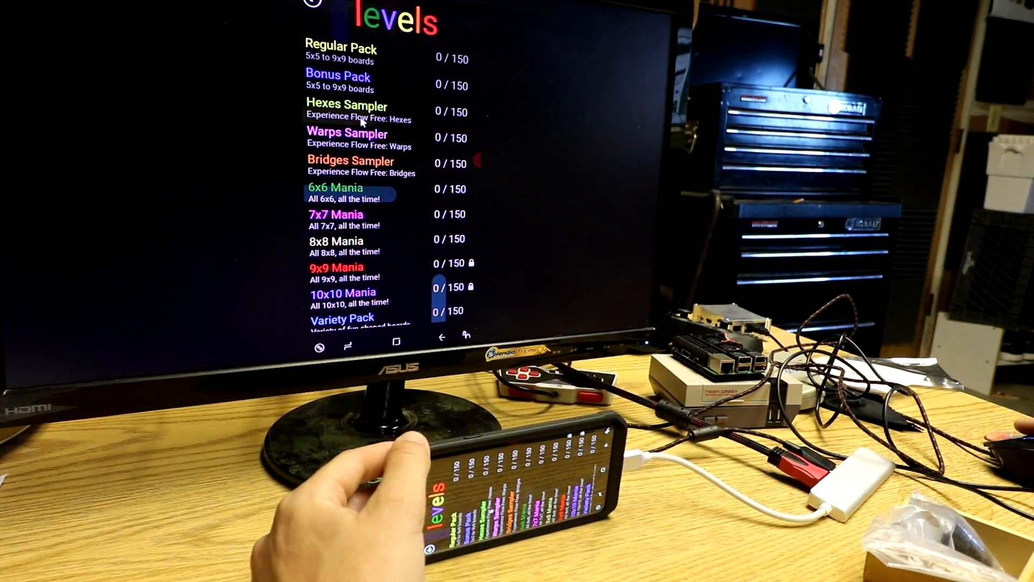
pyautogui.click(335, 188)
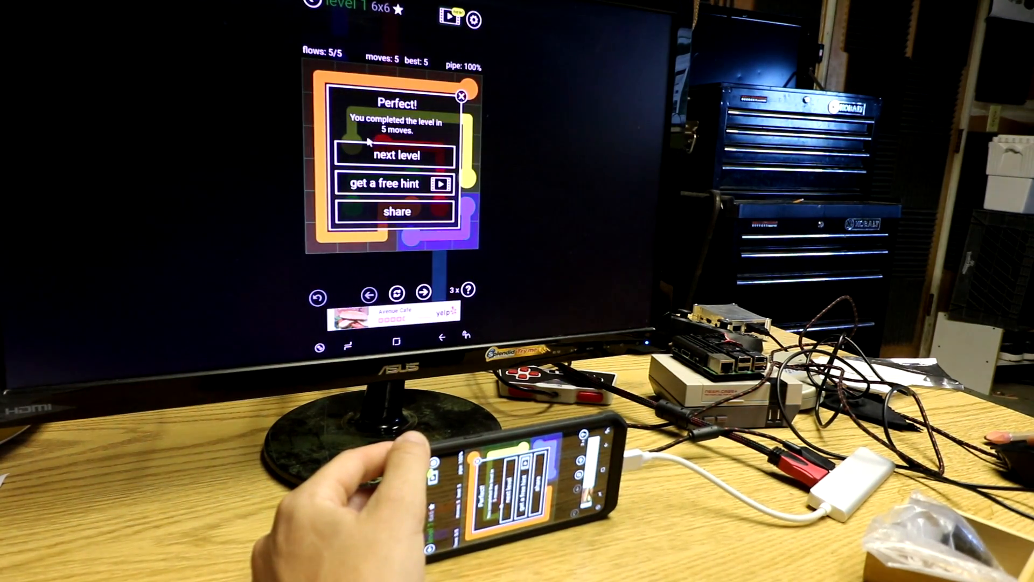
pyautogui.click(394, 155)
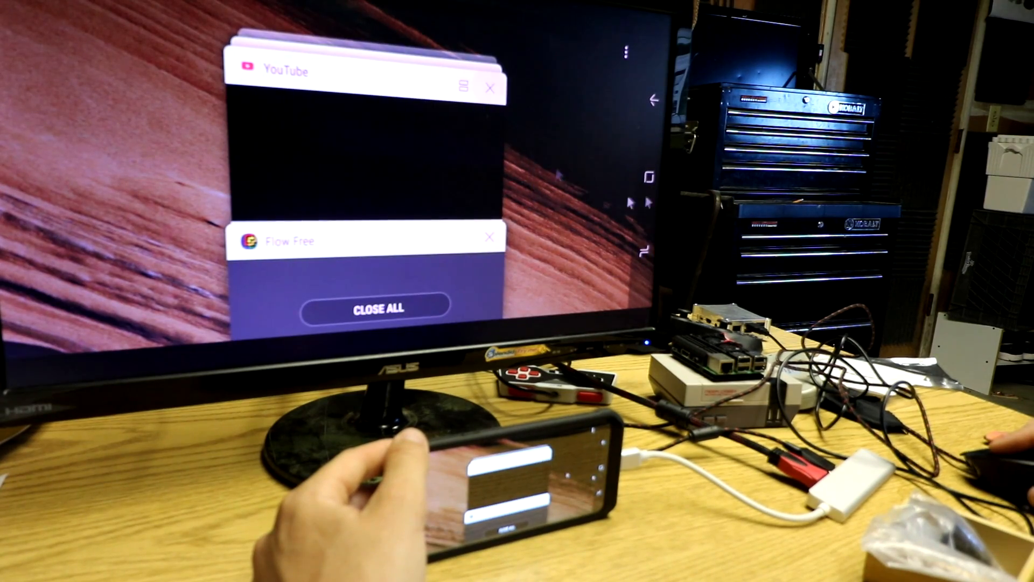
# Step: Close YouTube and Flow Free with Close All in Recents
pyautogui.click(375, 308)
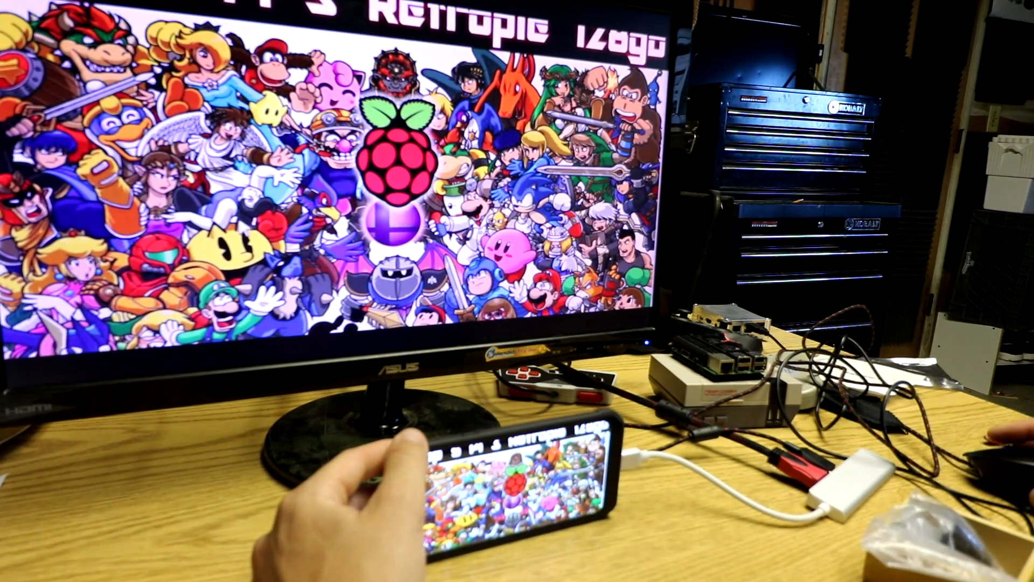